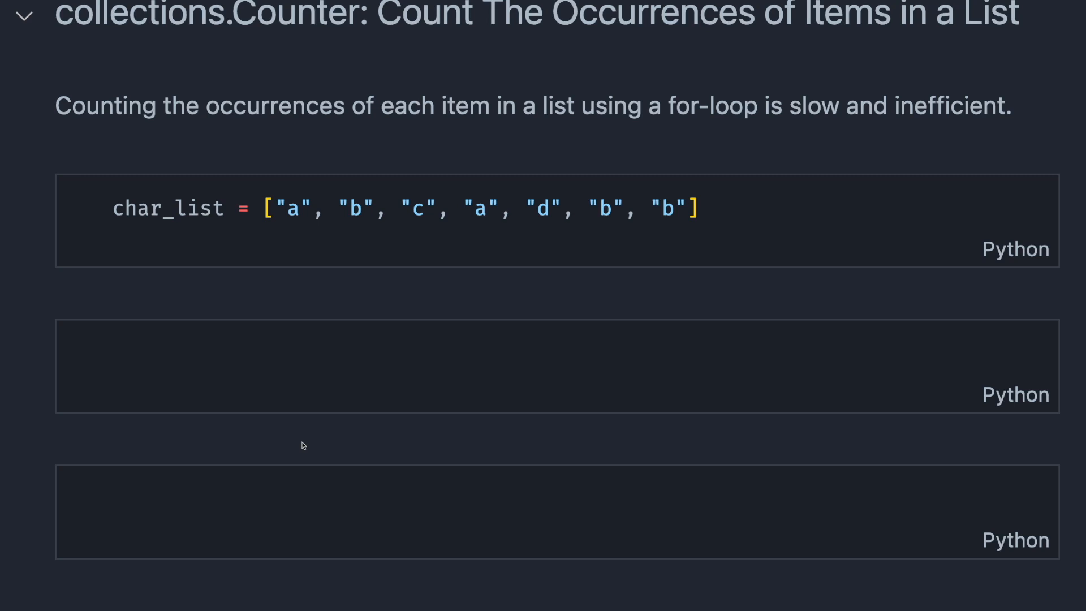
- Type the expected counts {"a": 2, "b": 3, "c": 1, "d": 1} in the notebook
type("{\"a\":")
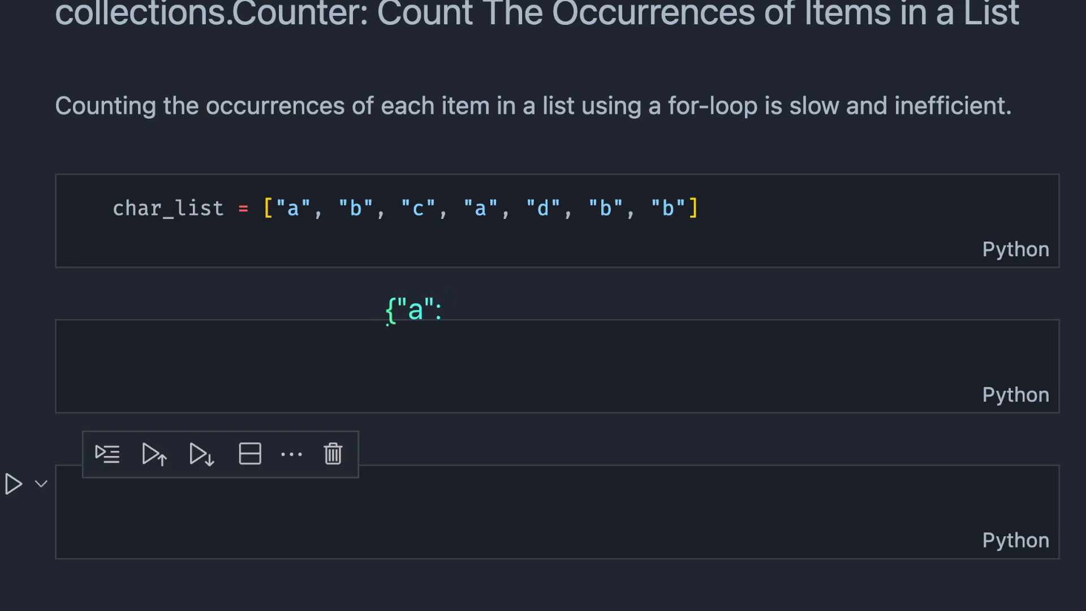
type("2")
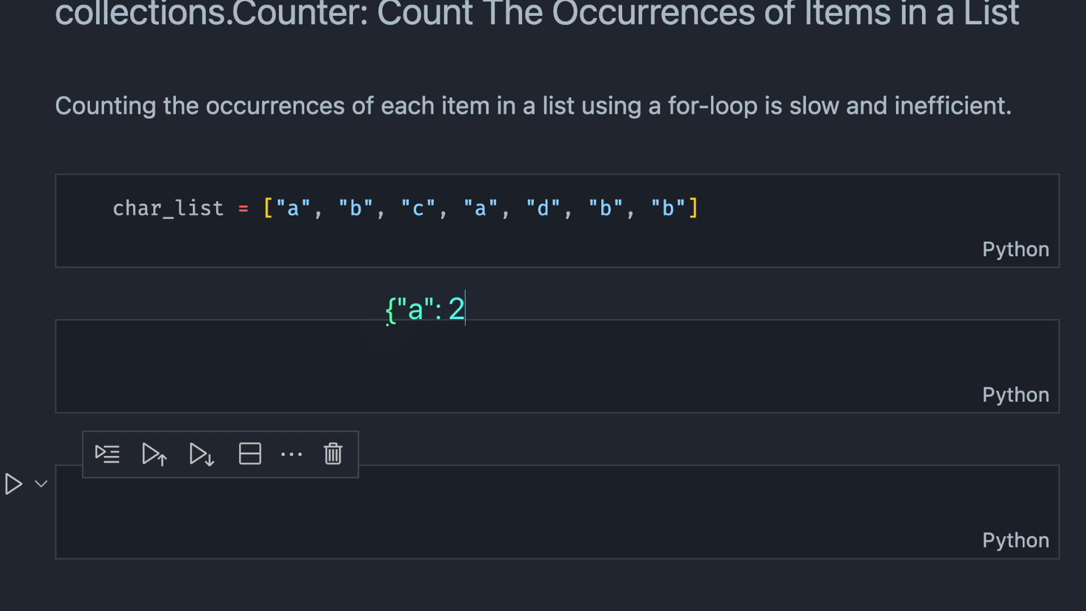
type(", \"b\": 3, \"c\": 1, \"d\": 1}")
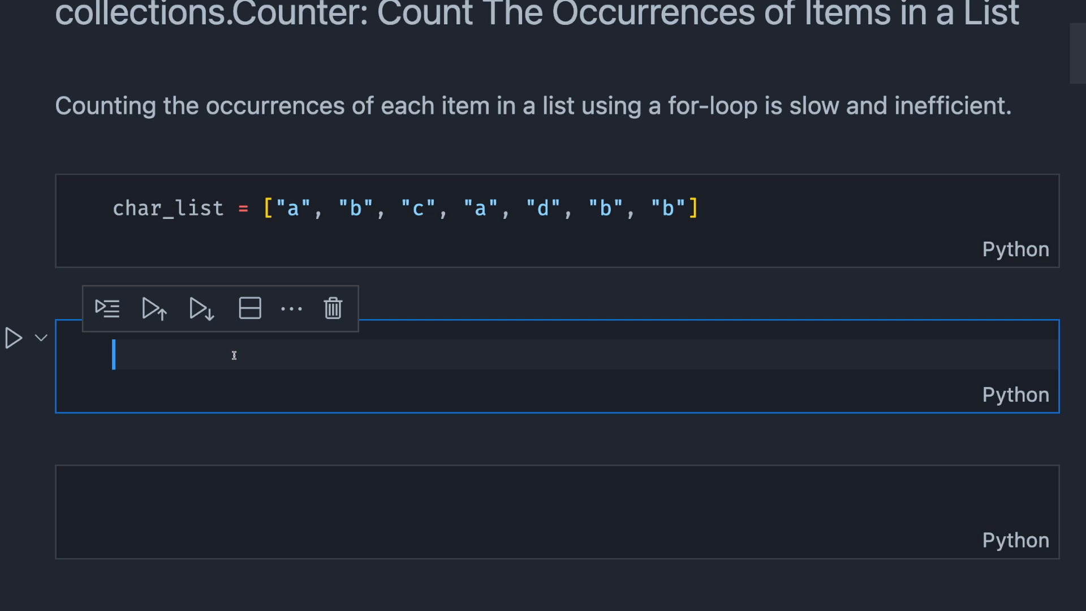
- Write the char_counter for-loop over char_list with if/else increments, ending with char_counter
type("c")
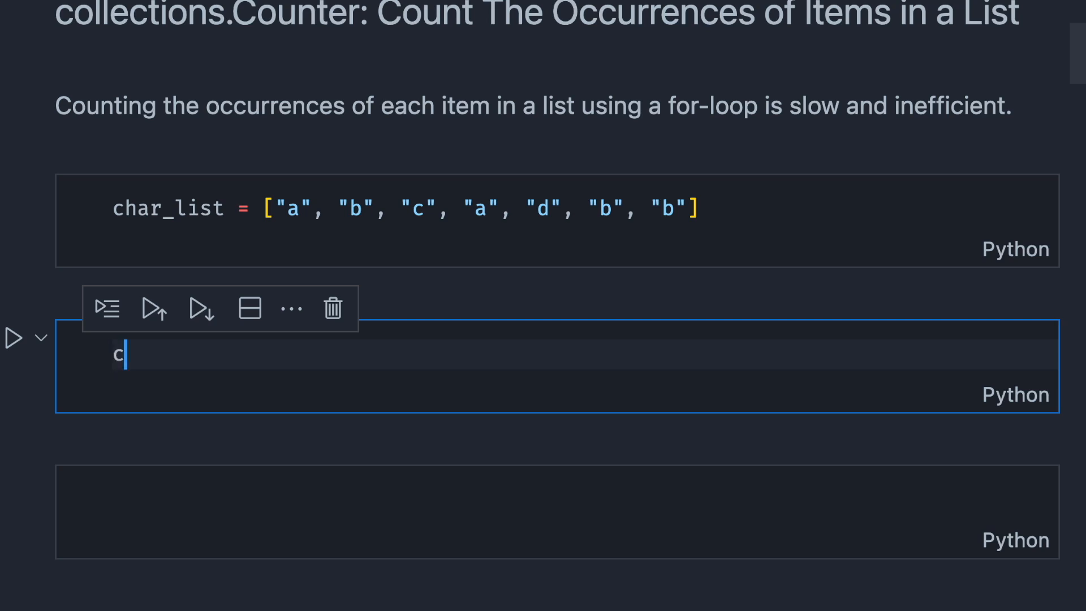
type("har_")
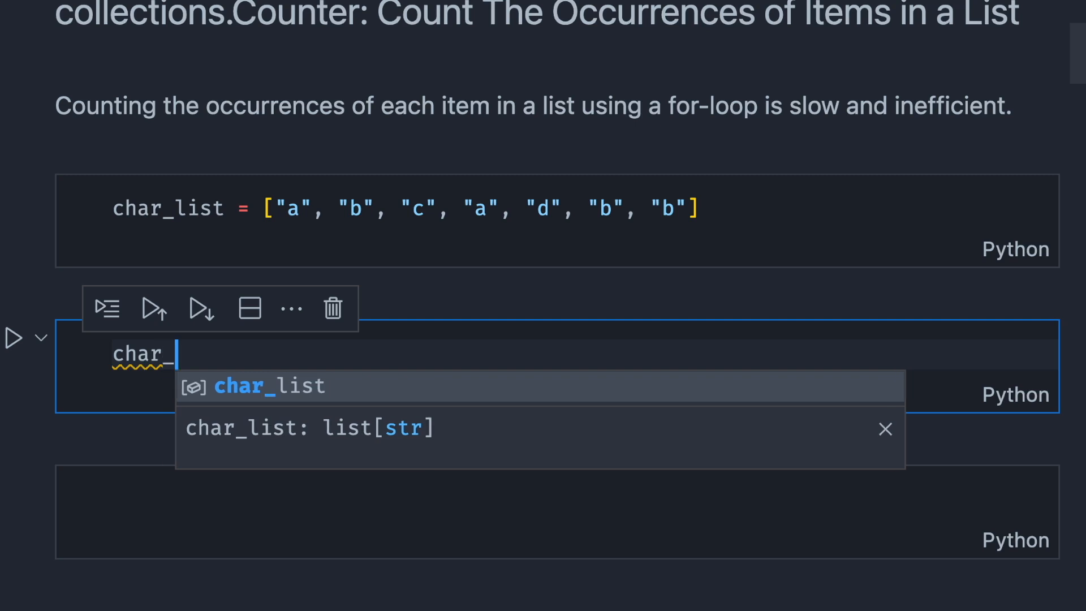
type("counter = {")
type("for")
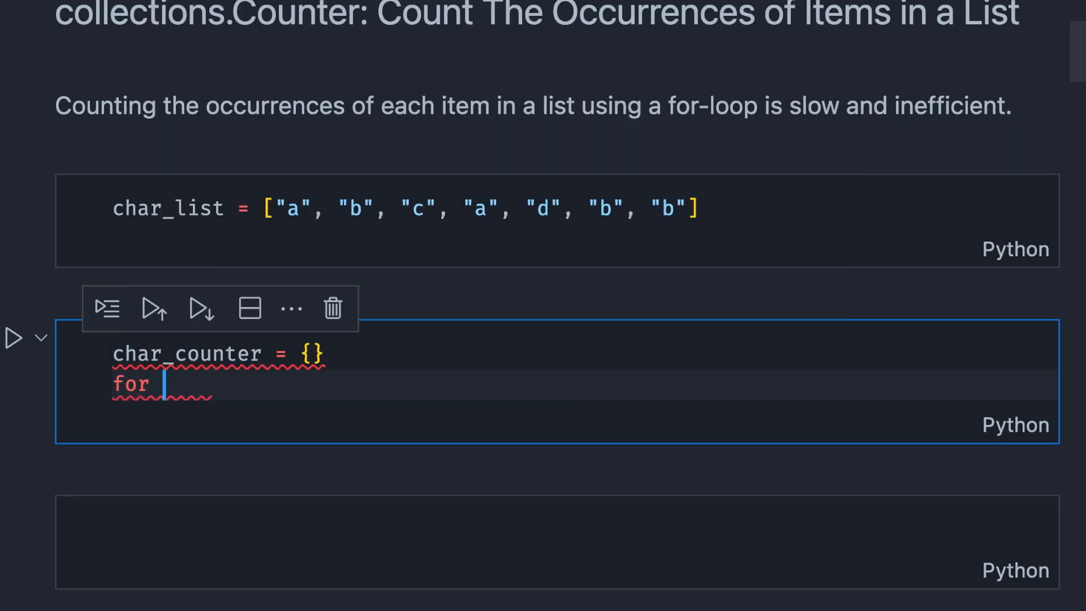
type("char")
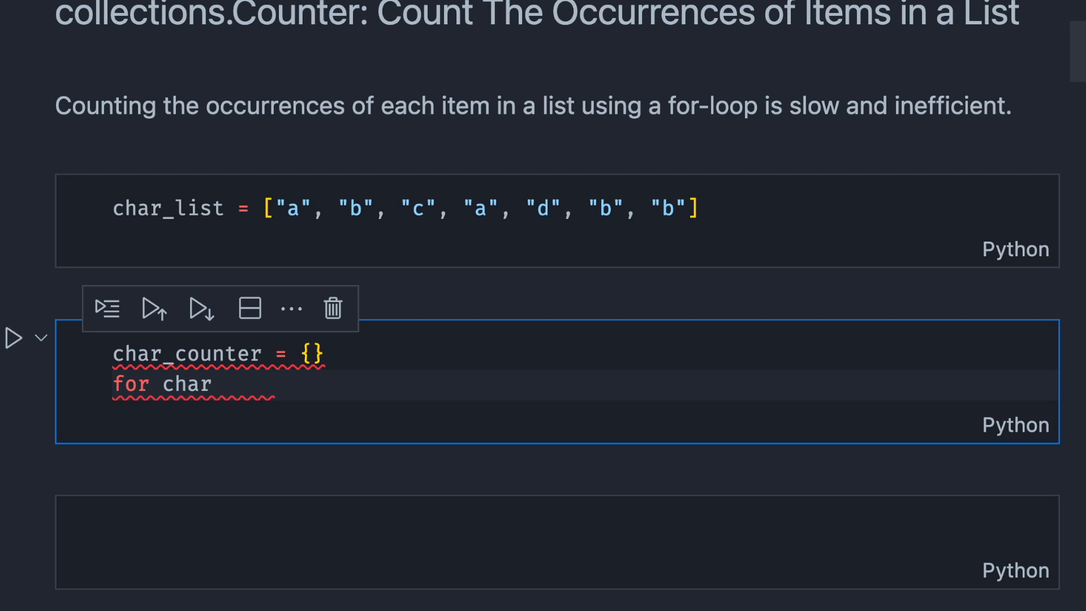
type("in char_list:")
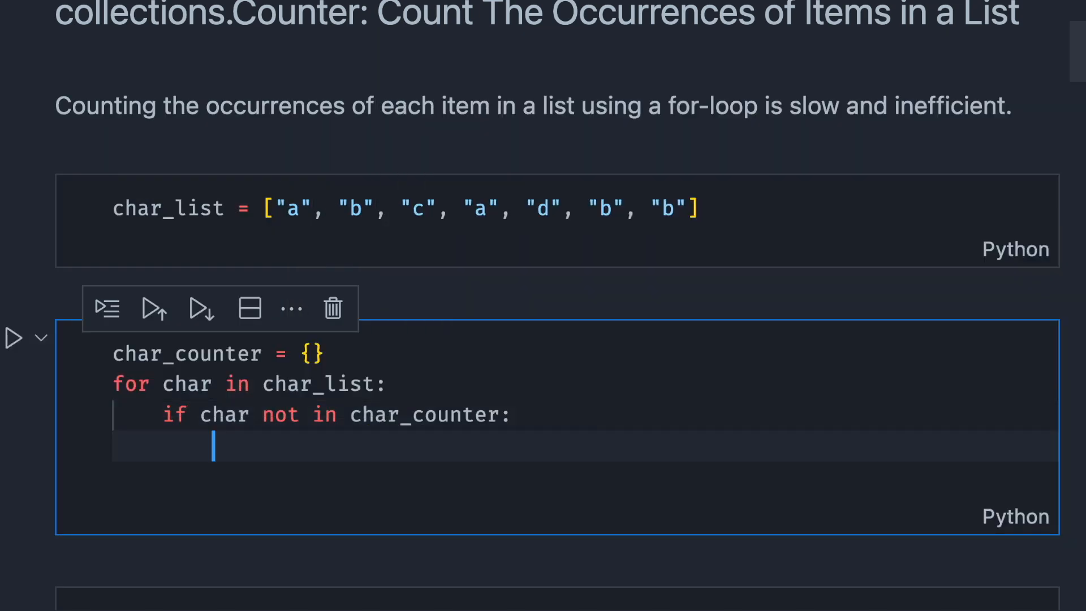
type("char")
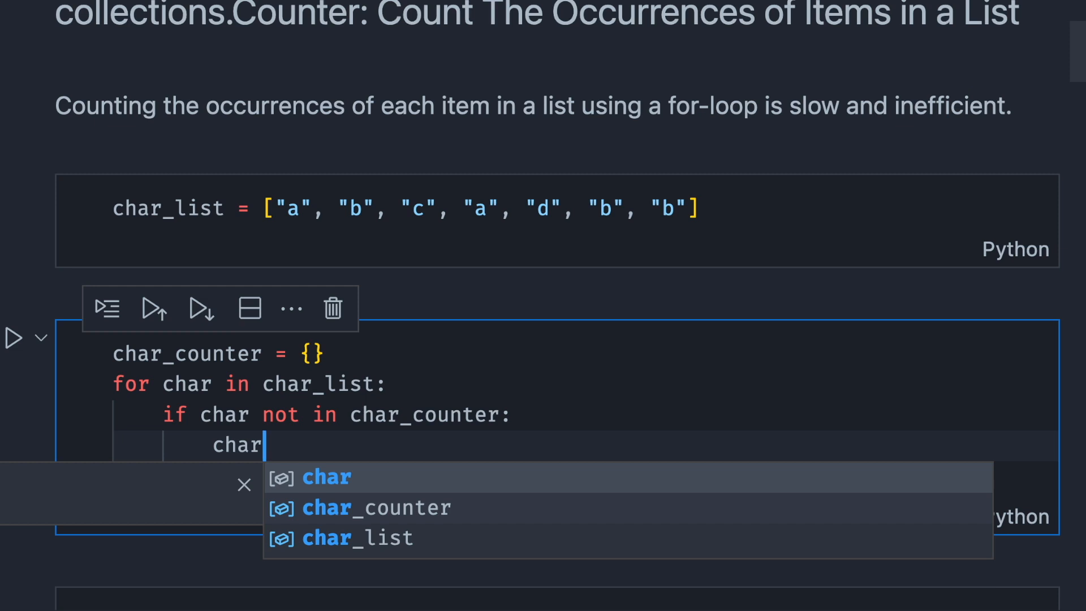
type("_counter[char] = 1")
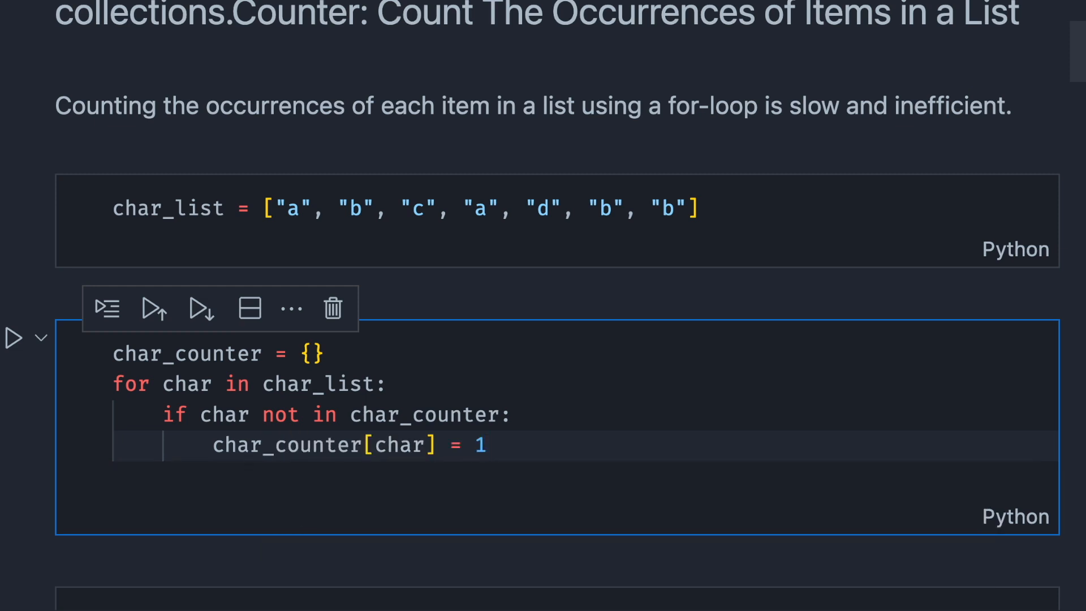
type("else:")
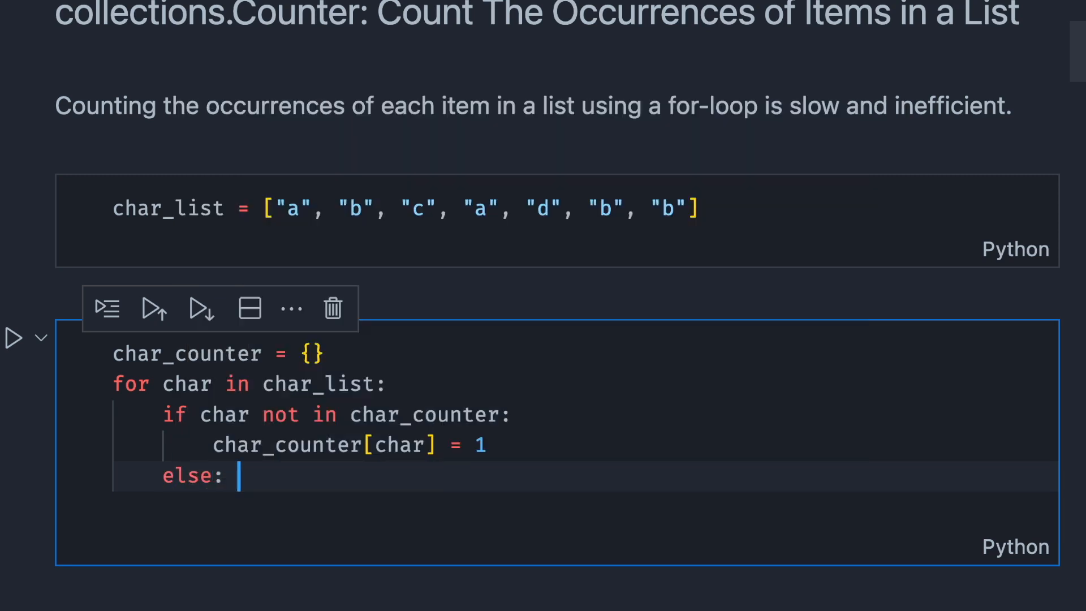
type("char_counter[char] += 1")
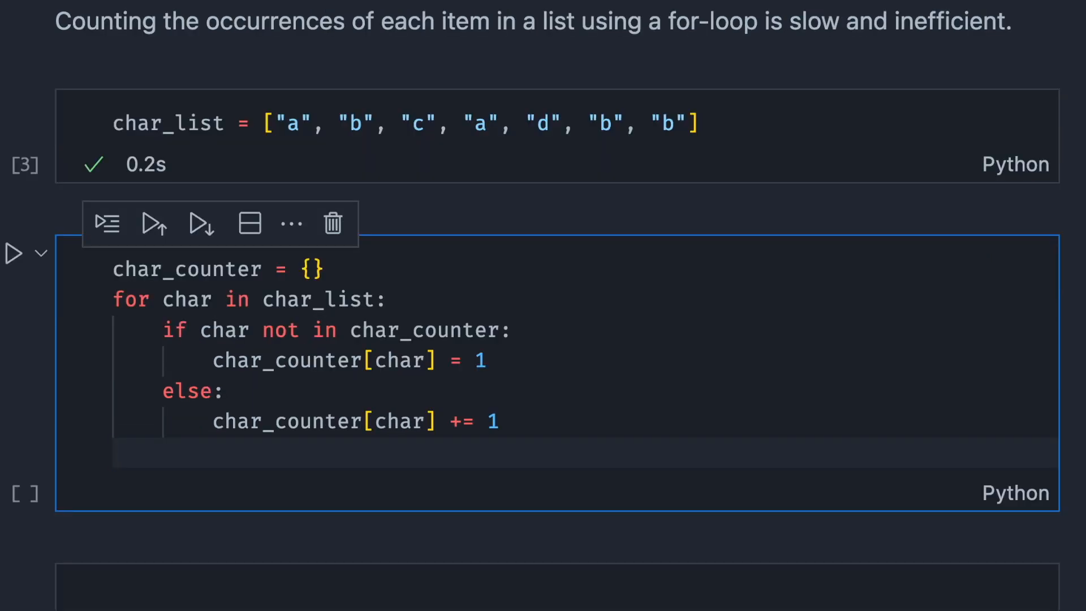
type("char_counter")
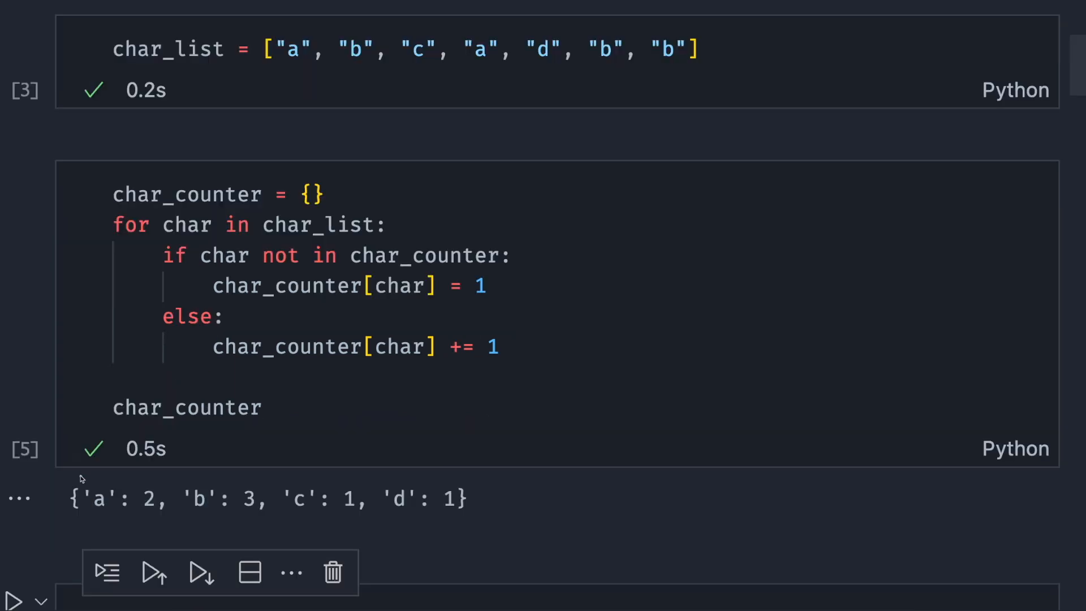
double_click(108, 498)
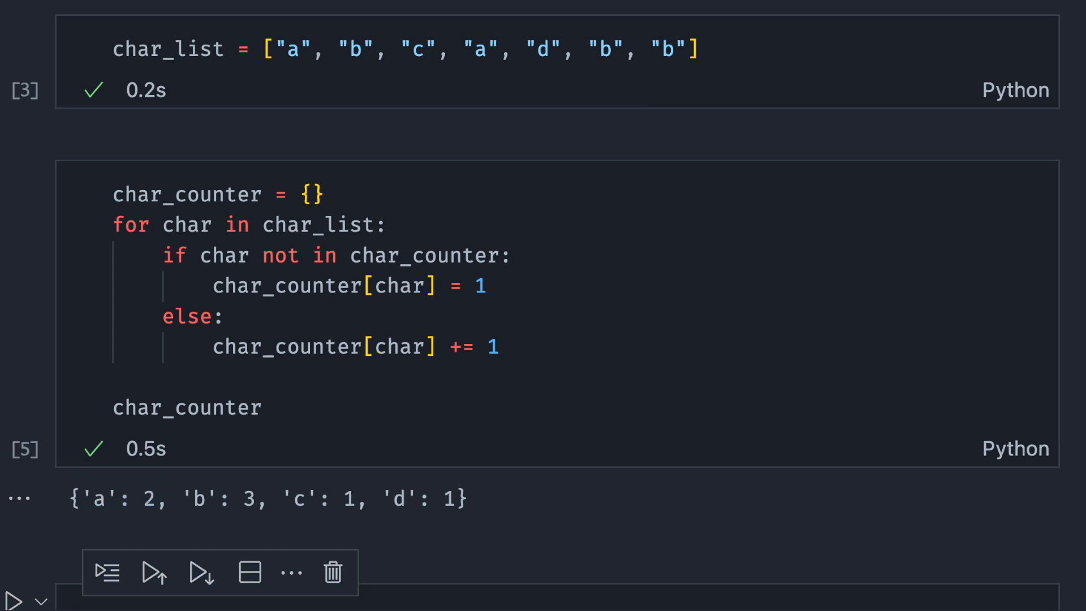
type("from c")
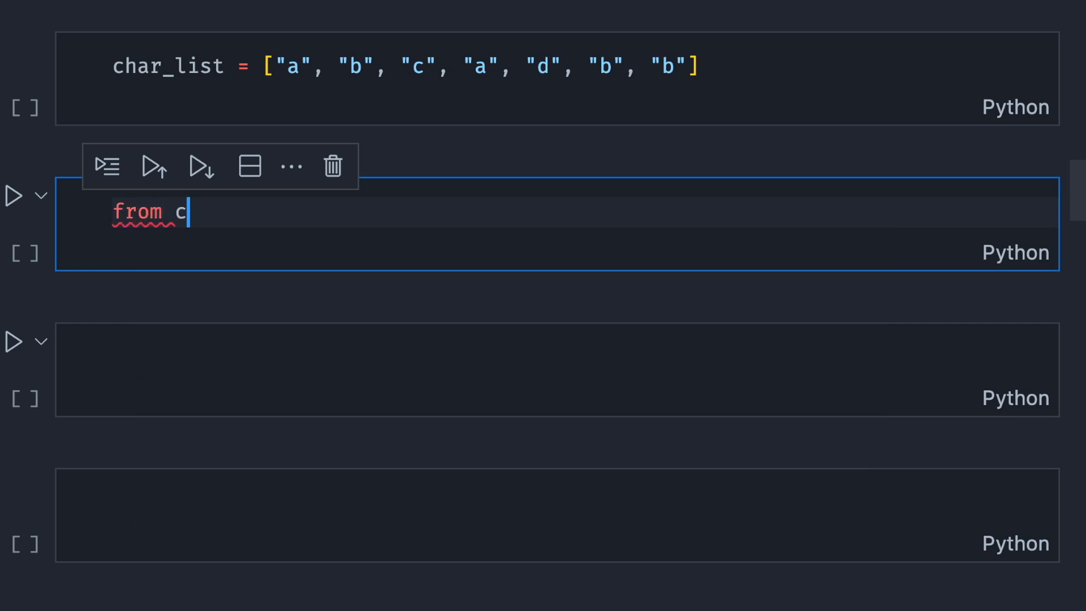
- Finish the Counter(char_list) cell using Counter imported from collections
type("lle")
left_click(557, 369)
type("Counter(ch")
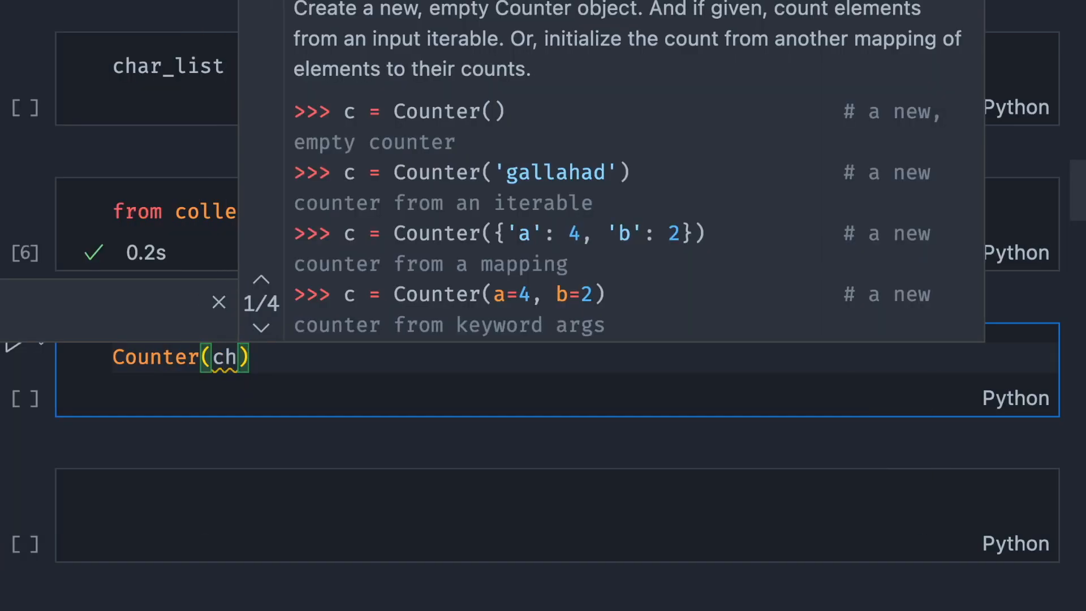
type("ar_list")
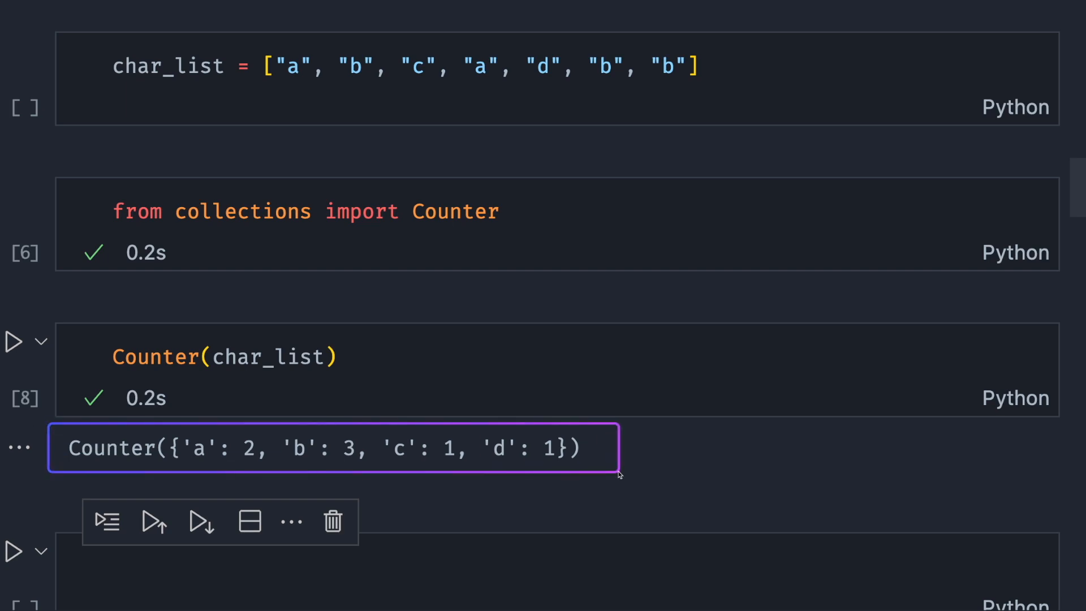
left_click(228, 355)
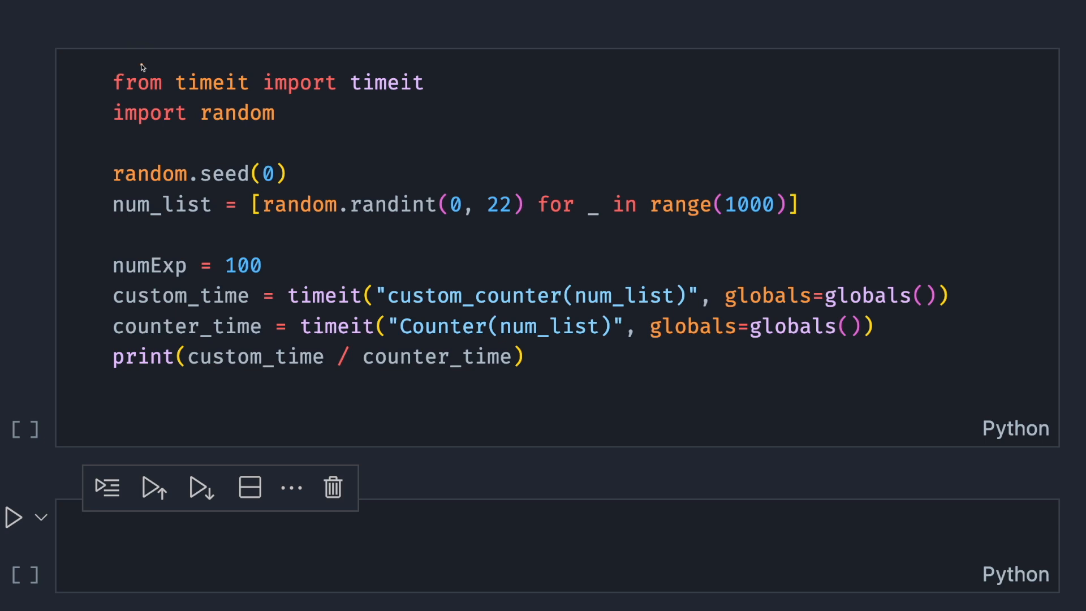
- Work on the timeit benchmark cell comparing custom_counter(num_list) with Counter(num_list)
double_click(211, 83)
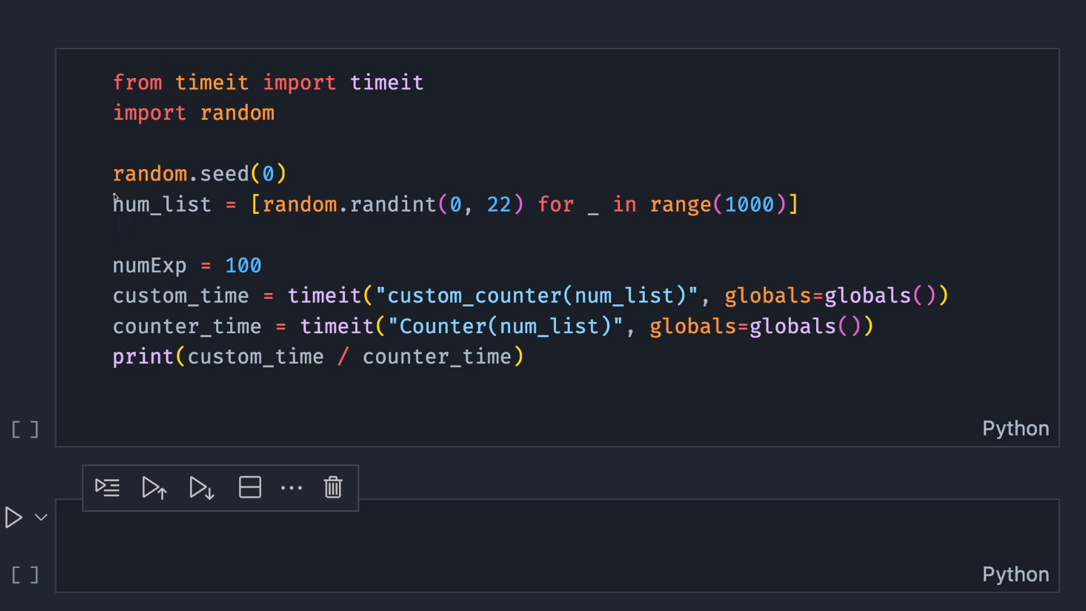
double_click(163, 205)
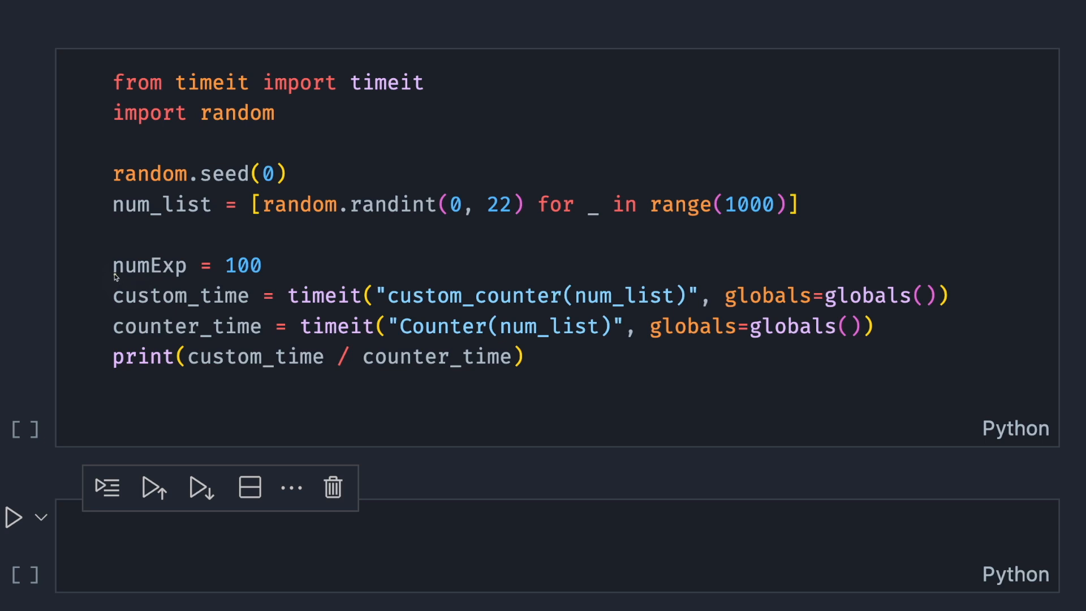
double_click(350, 357)
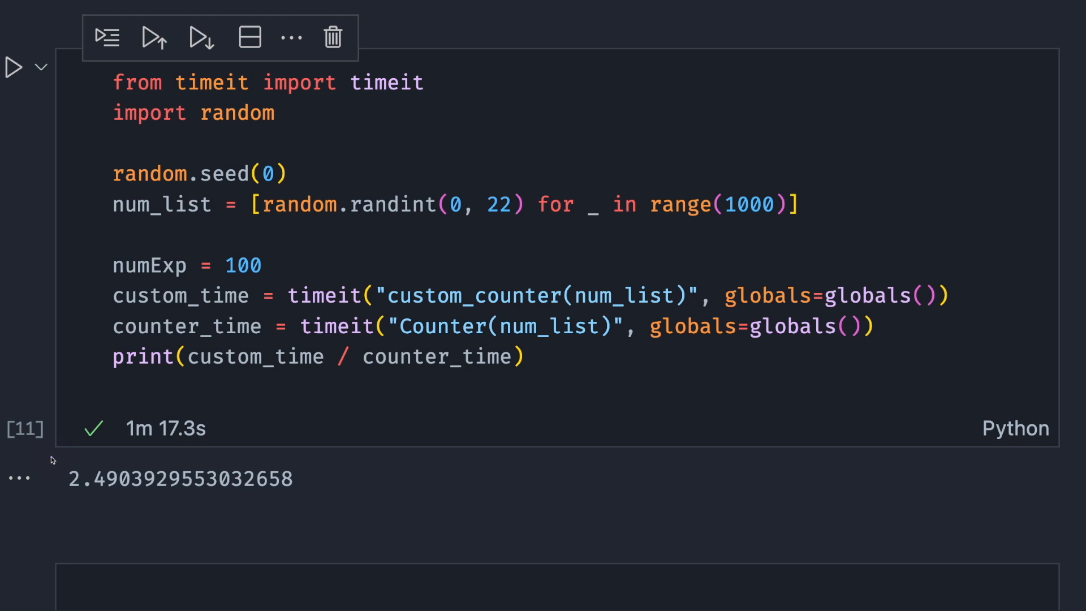
- Highlight the printed benchmark ratio 2.4903929553032658
left_click_drag(56, 479, 228, 478)
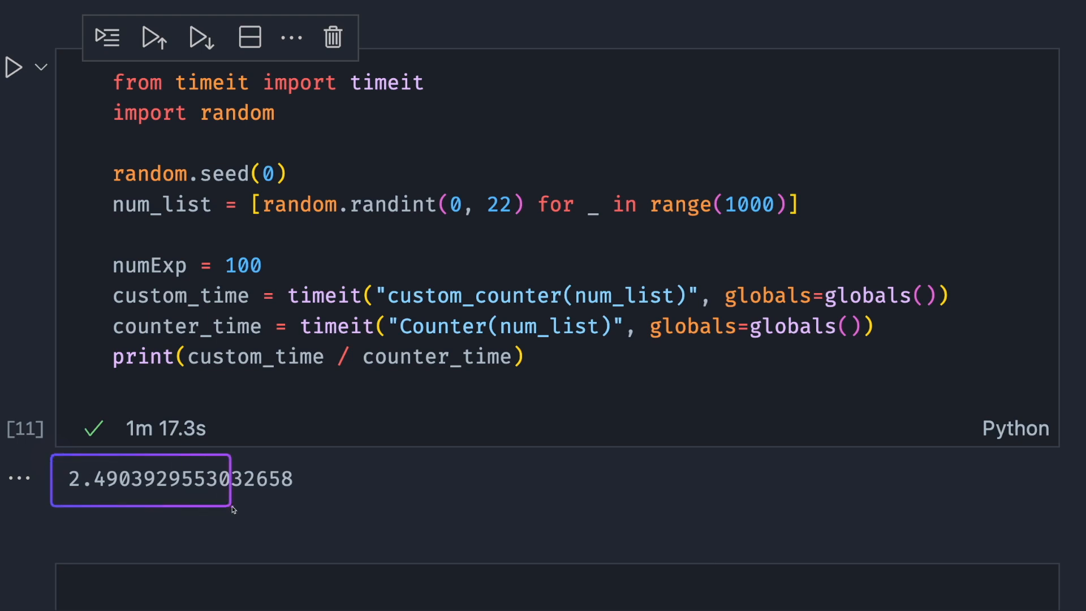